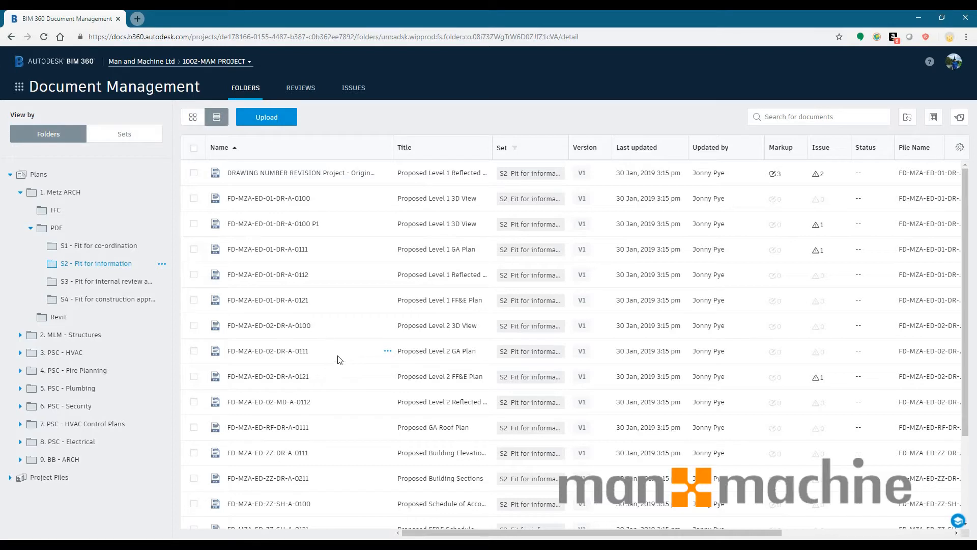
mouse_move(324, 399)
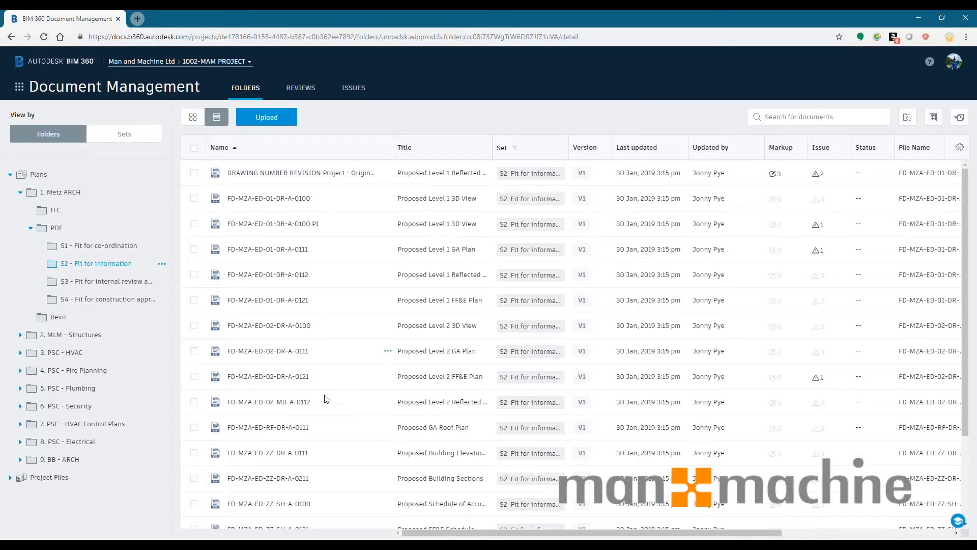
- View the ZZ-DR-A-0111 elevations drawing, follow the automatic link to 01-DR-A-0111 and return
double_click(266, 452)
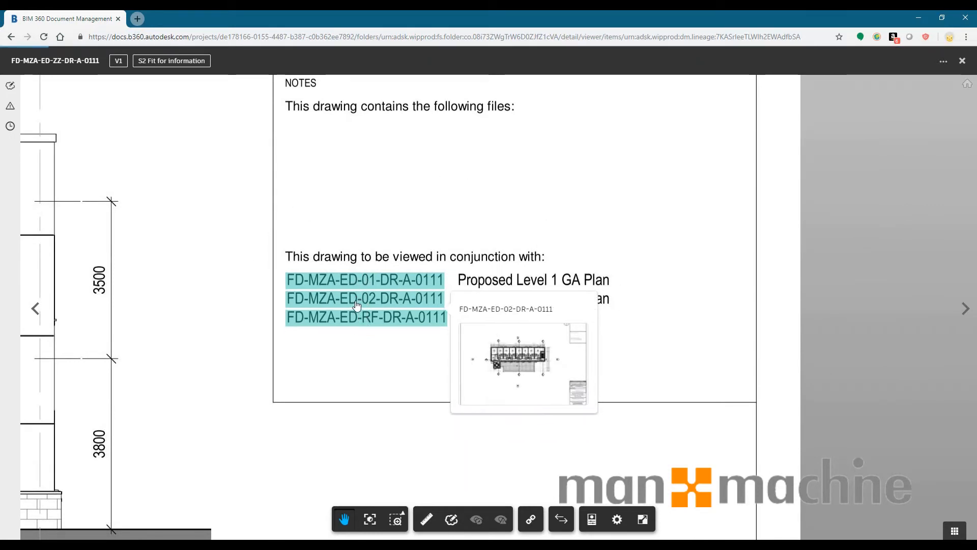
click(364, 280)
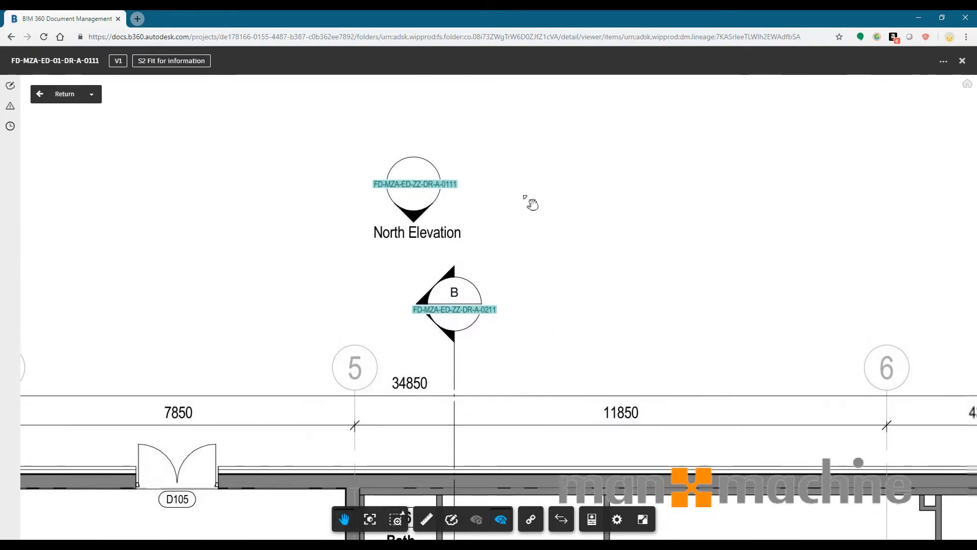
click(414, 184)
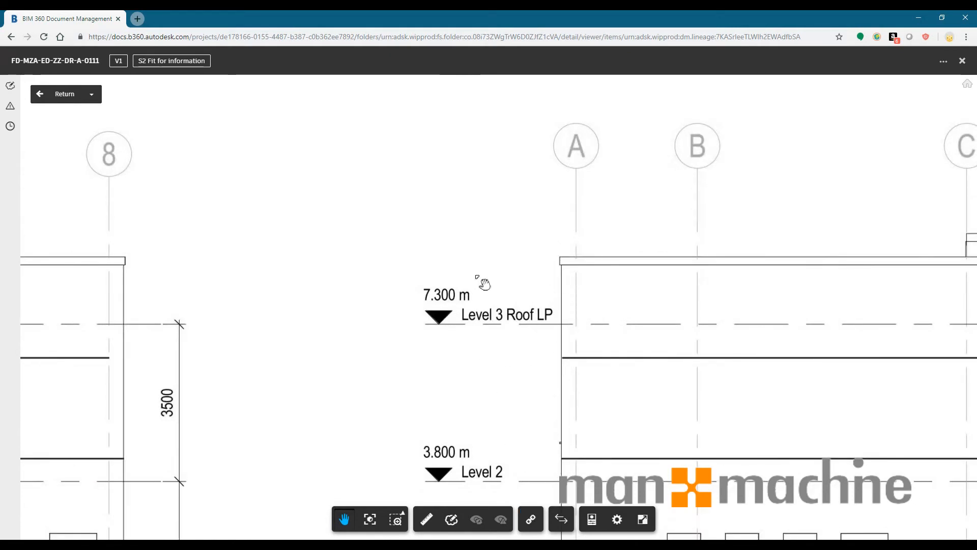
- Mark a manual hyperlink area over the Level 3 Roof LP level marker
click(531, 519)
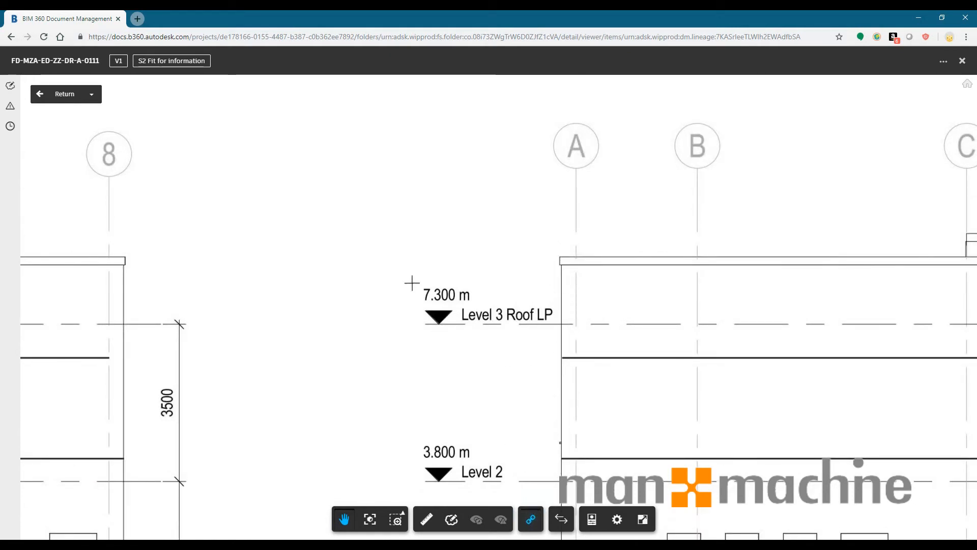
click(530, 519)
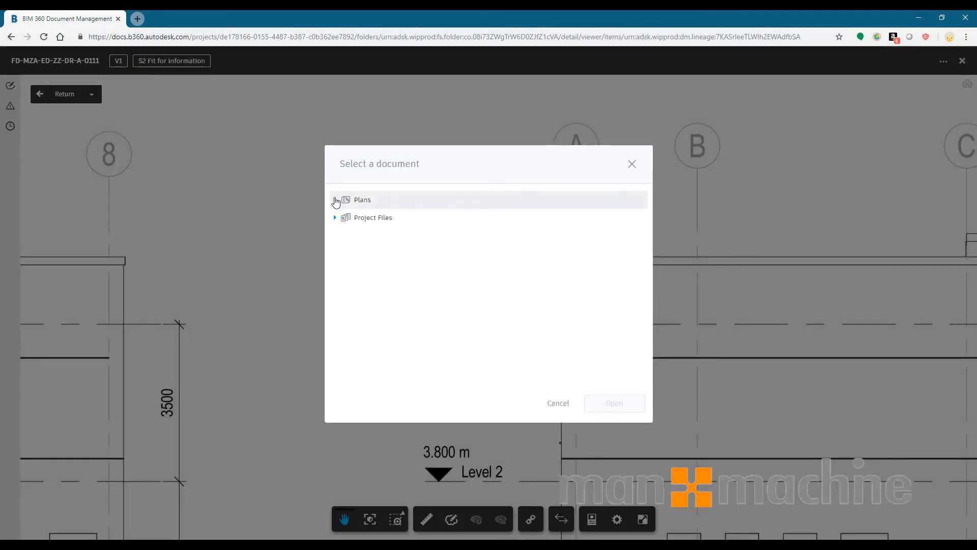
- Choose FD-MZA-ED-RF-DR-A-0111 under Plans > 1. Metz ARCH > PDF > S2 - Fit for information as the link target
click(335, 200)
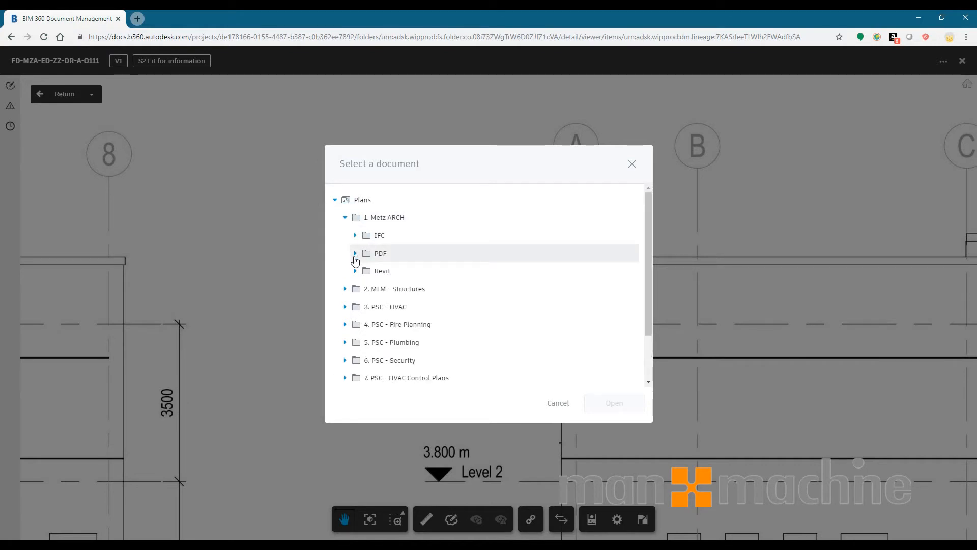
click(355, 253)
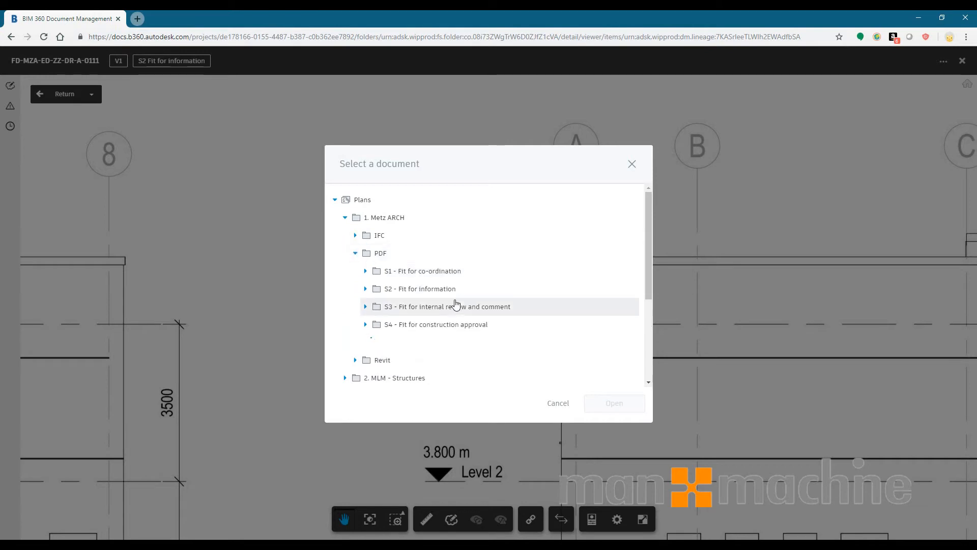
click(366, 289)
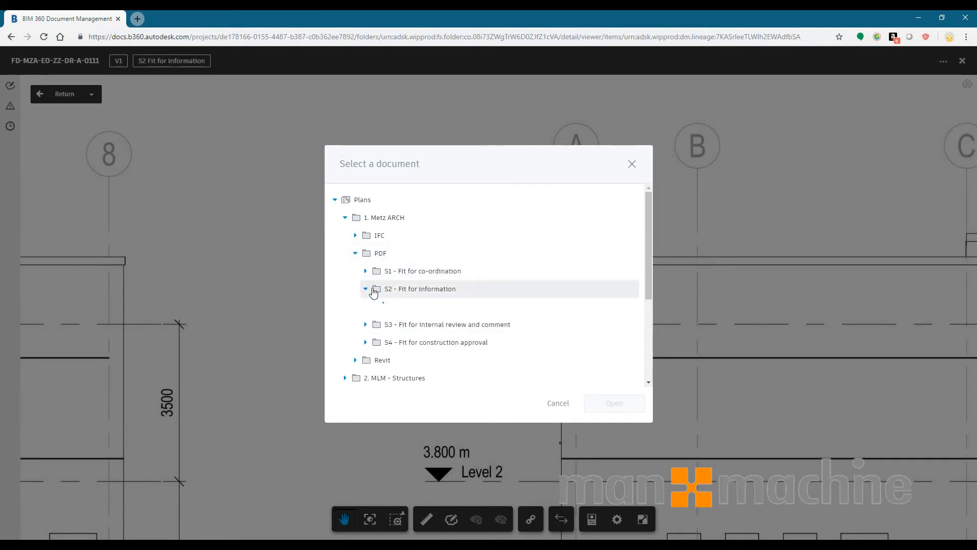
click(365, 289)
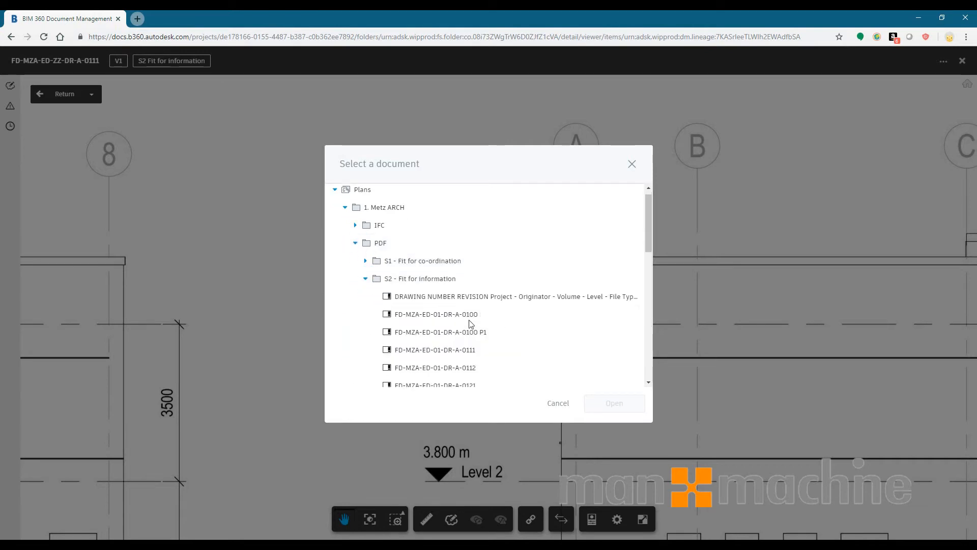
scroll(down, 3)
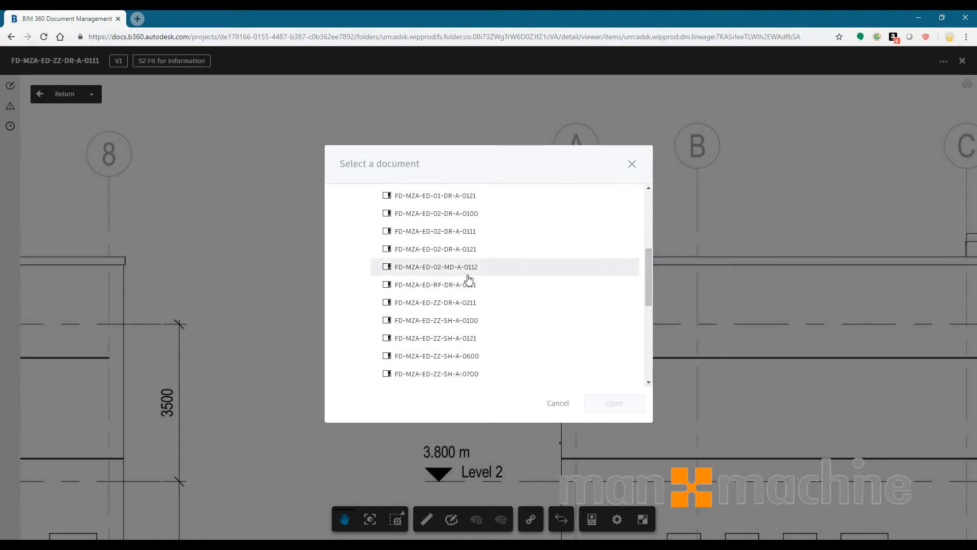
click(434, 284)
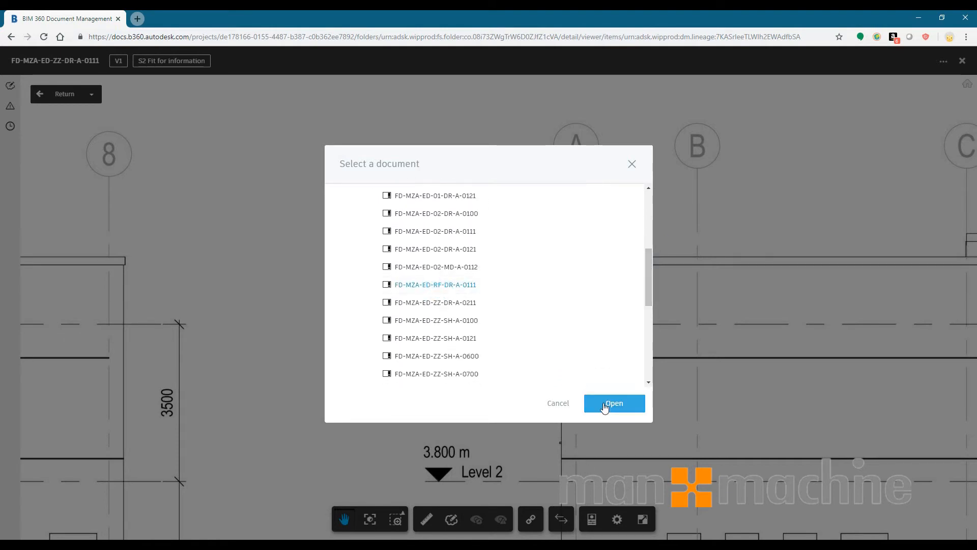
click(614, 403)
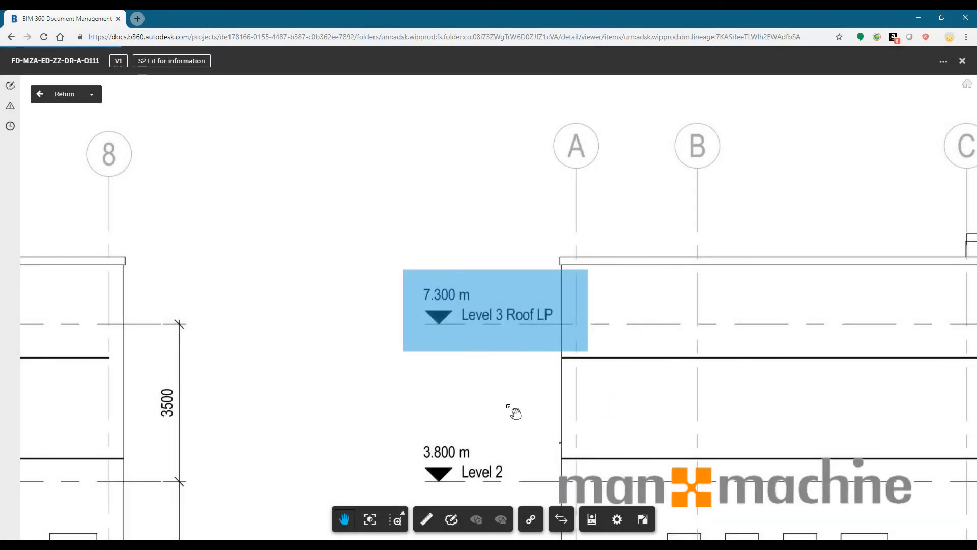